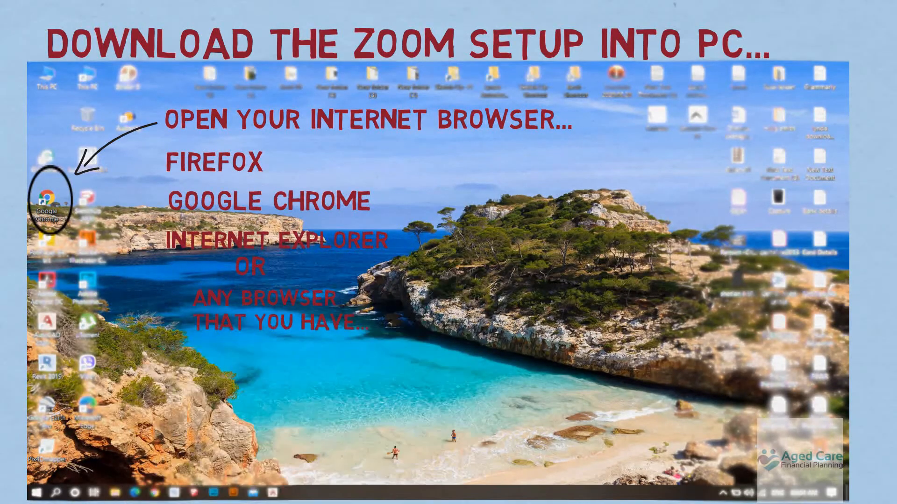
# Step: Launch Google Chrome from the desktop and search Google for 'zoom'
pyautogui.doubleClick(47, 201)
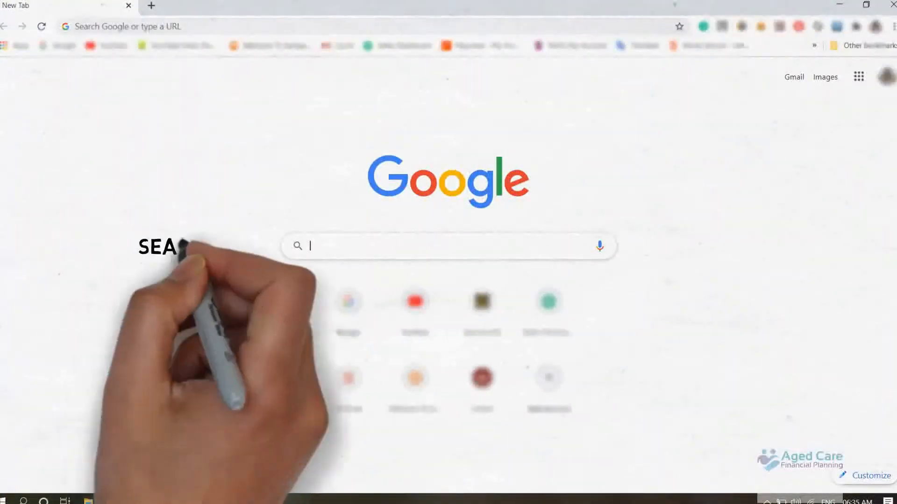
pyautogui.write('zoom')
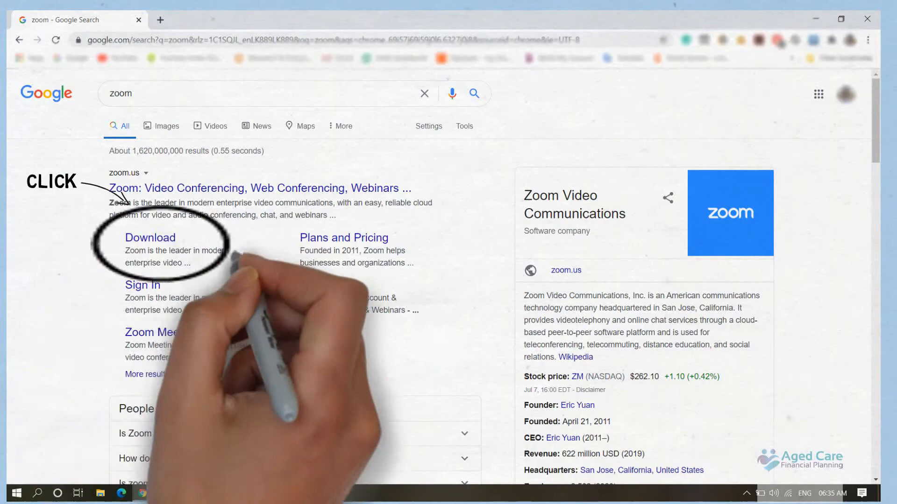
# Step: Follow the zoom.us 'Download' sitelink to download the Zoom installer
pyautogui.click(150, 237)
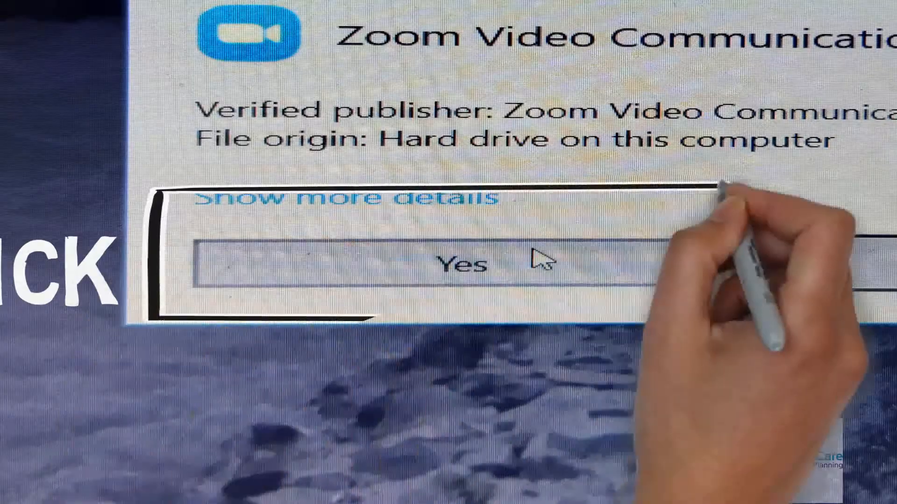
# Step: Approve the User Account Control prompt from Zoom Video Communications
pyautogui.click(462, 264)
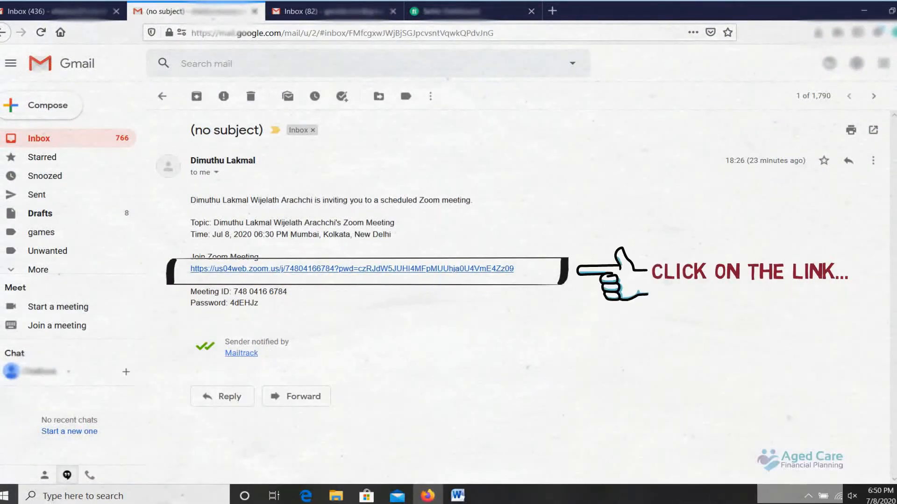
# Step: Open the us04web.zoom.us join link from the Gmail invitation
pyautogui.click(352, 268)
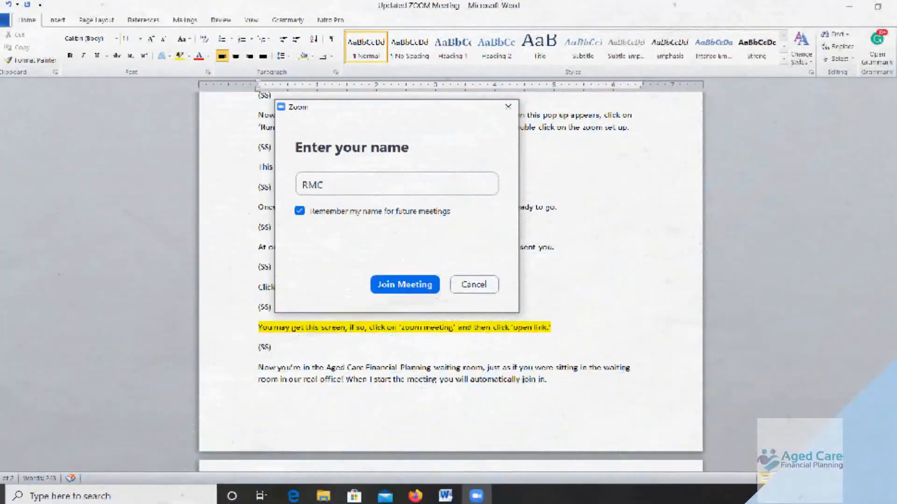